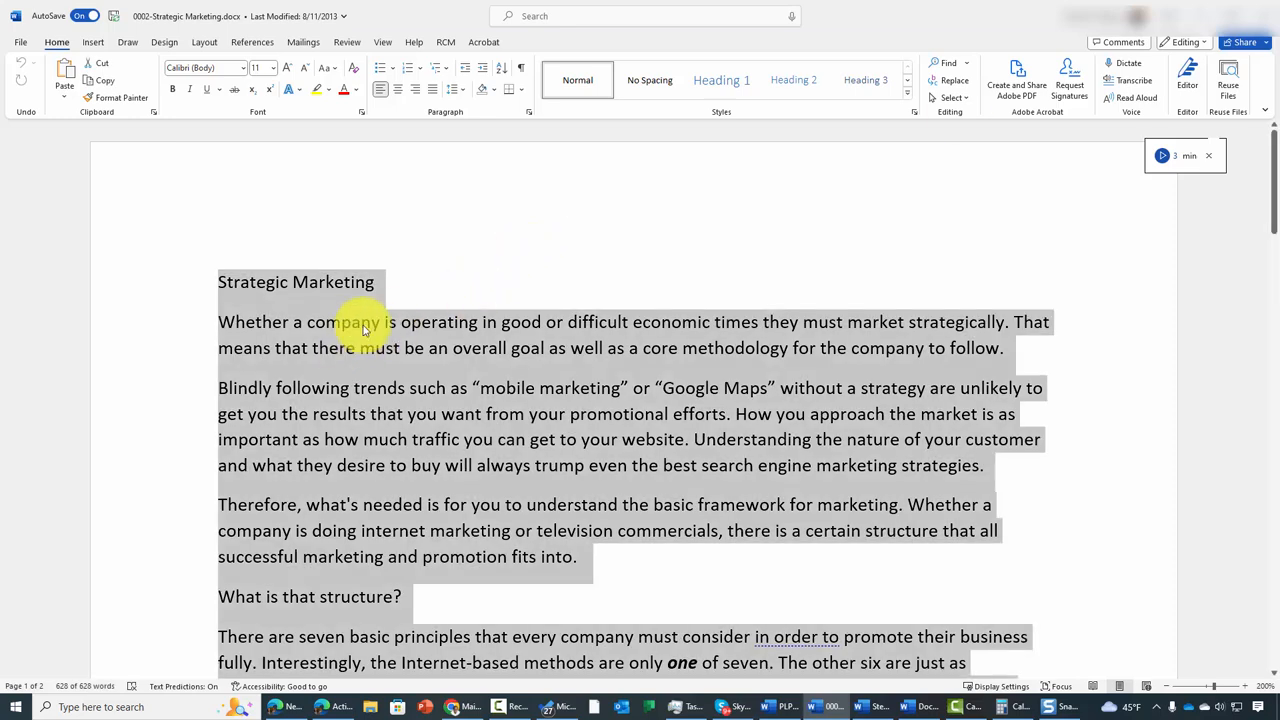
mouse_move(385, 340)
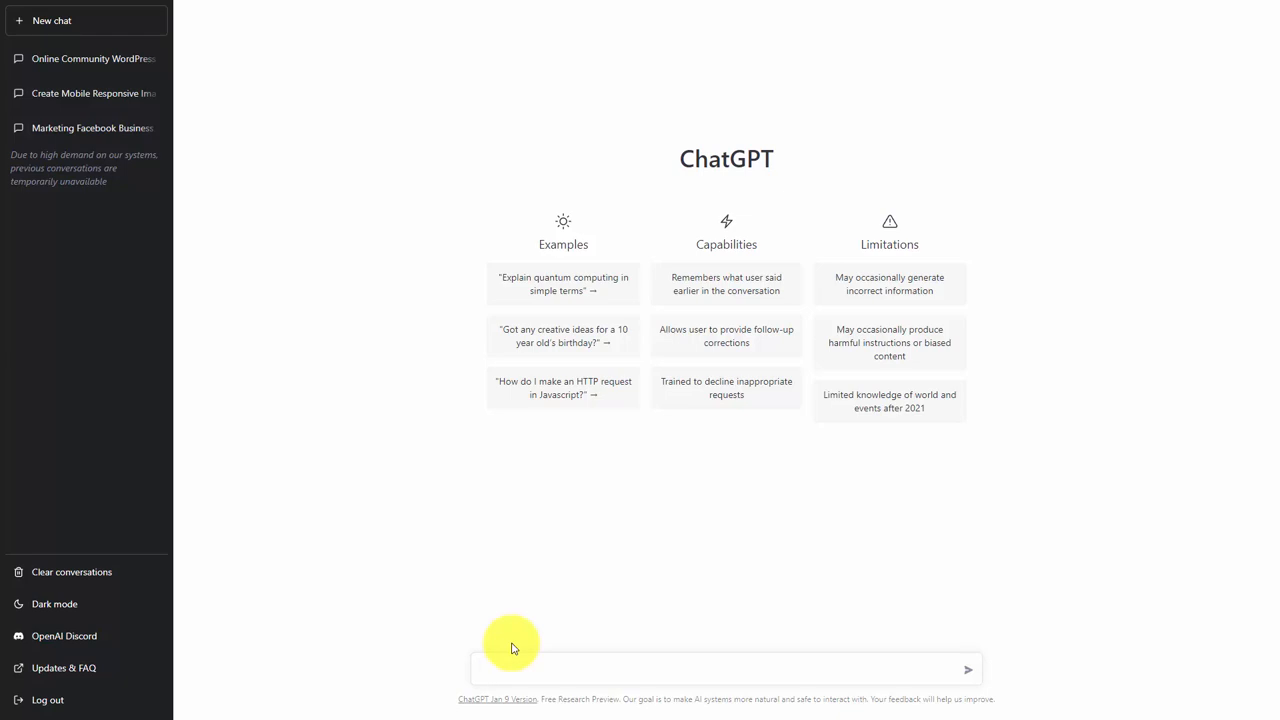
Ask ChatGPT to rewrite the article with complex sentences for a highly educated audience
text(Please rewrite the following article with complex sentences for a high educated audience)
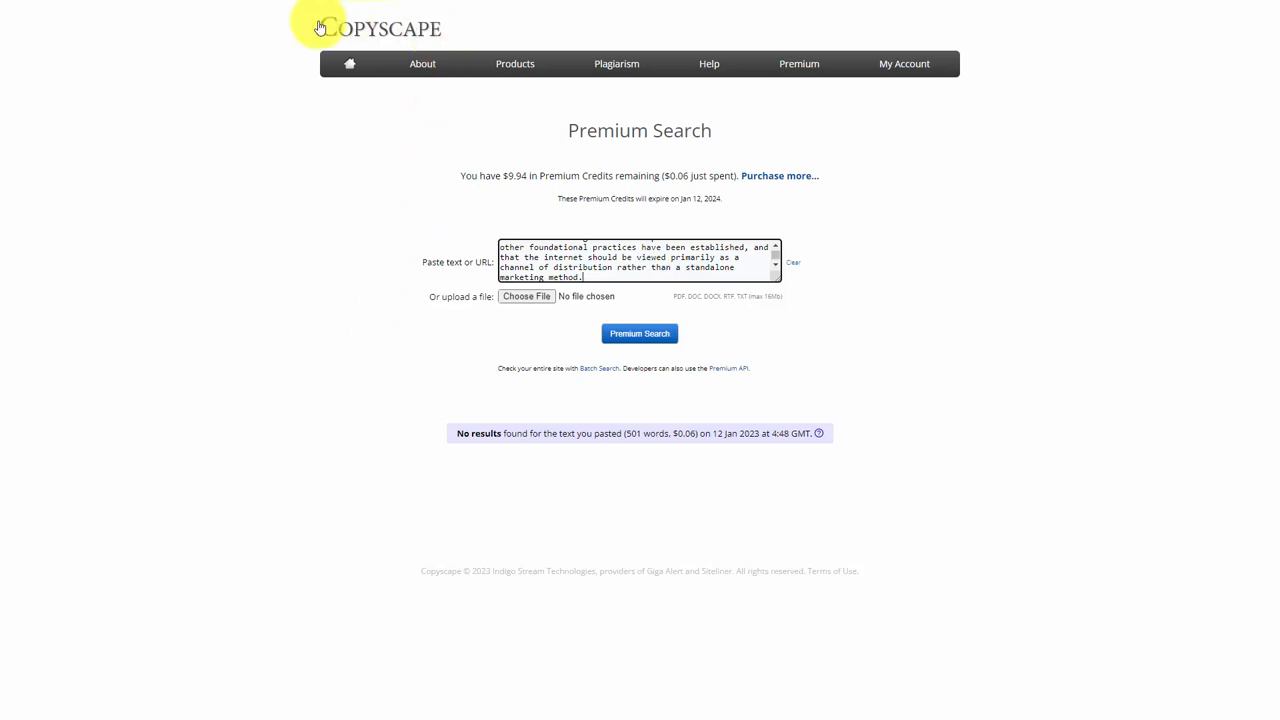
mouse_move(445, 211)
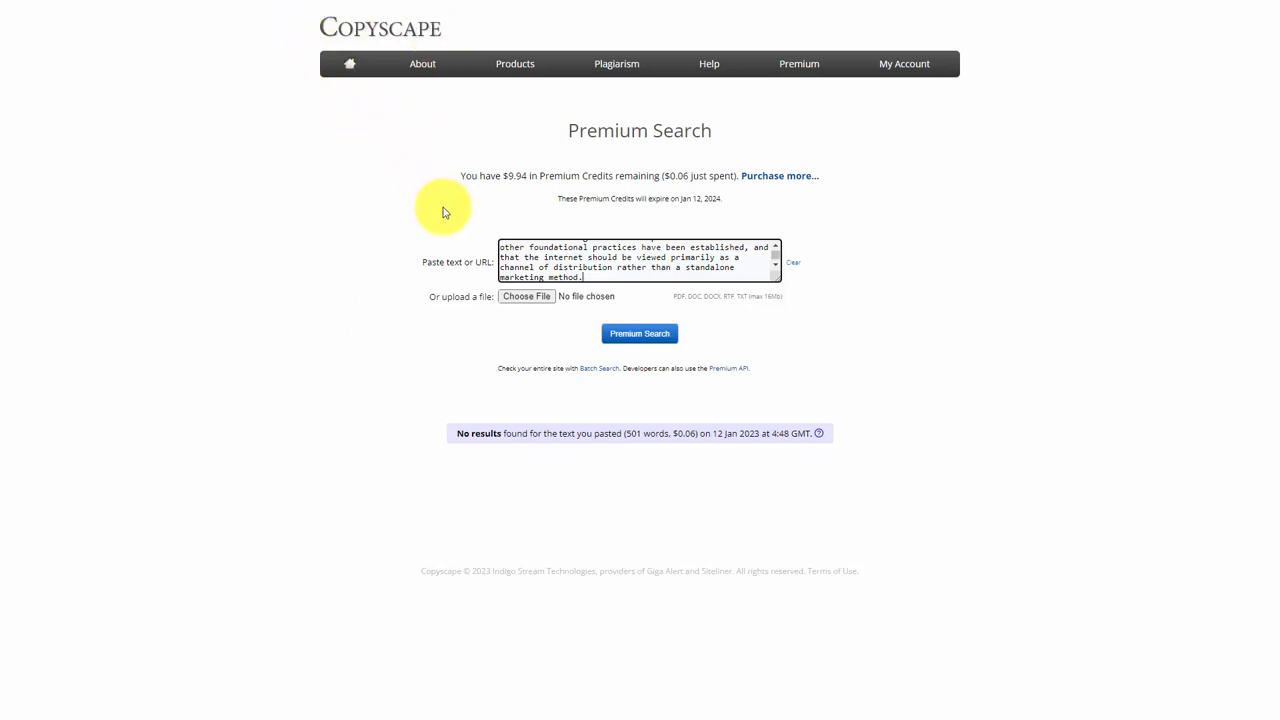
mouse_move(740, 198)
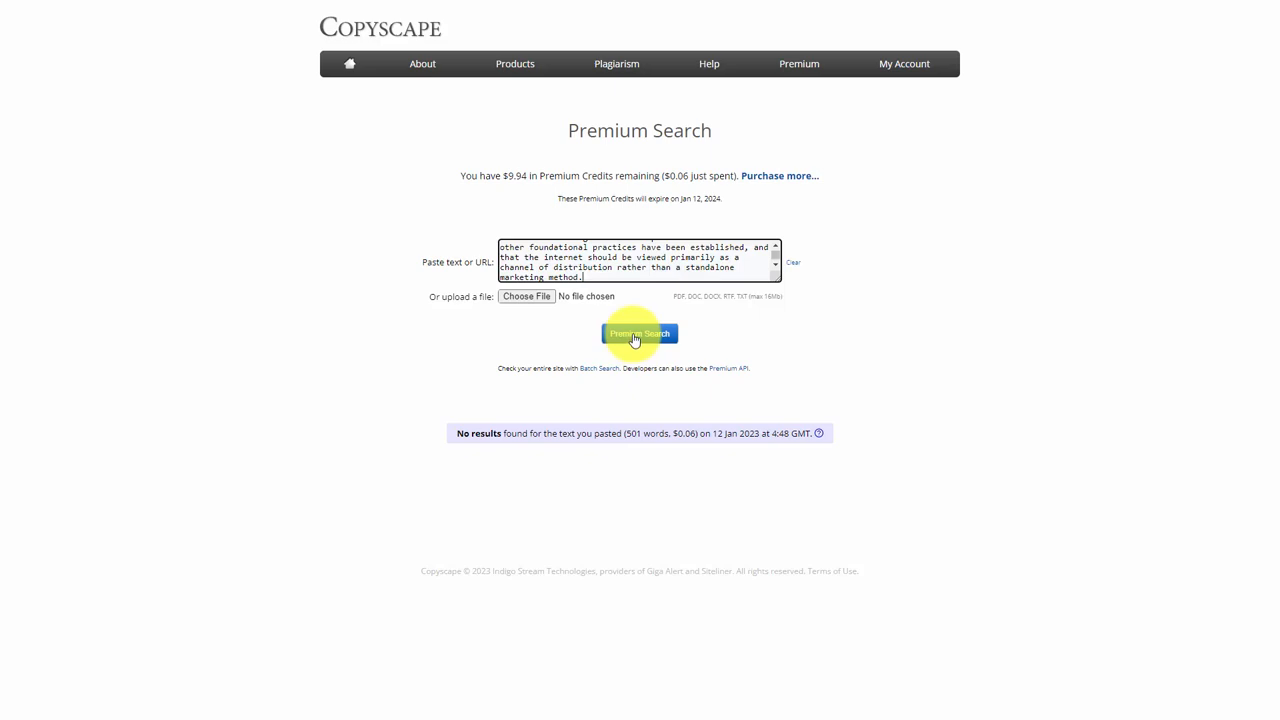
Run Copyscape Premium Search on the rewritten 501-word article, finding no matches
click(639, 333)
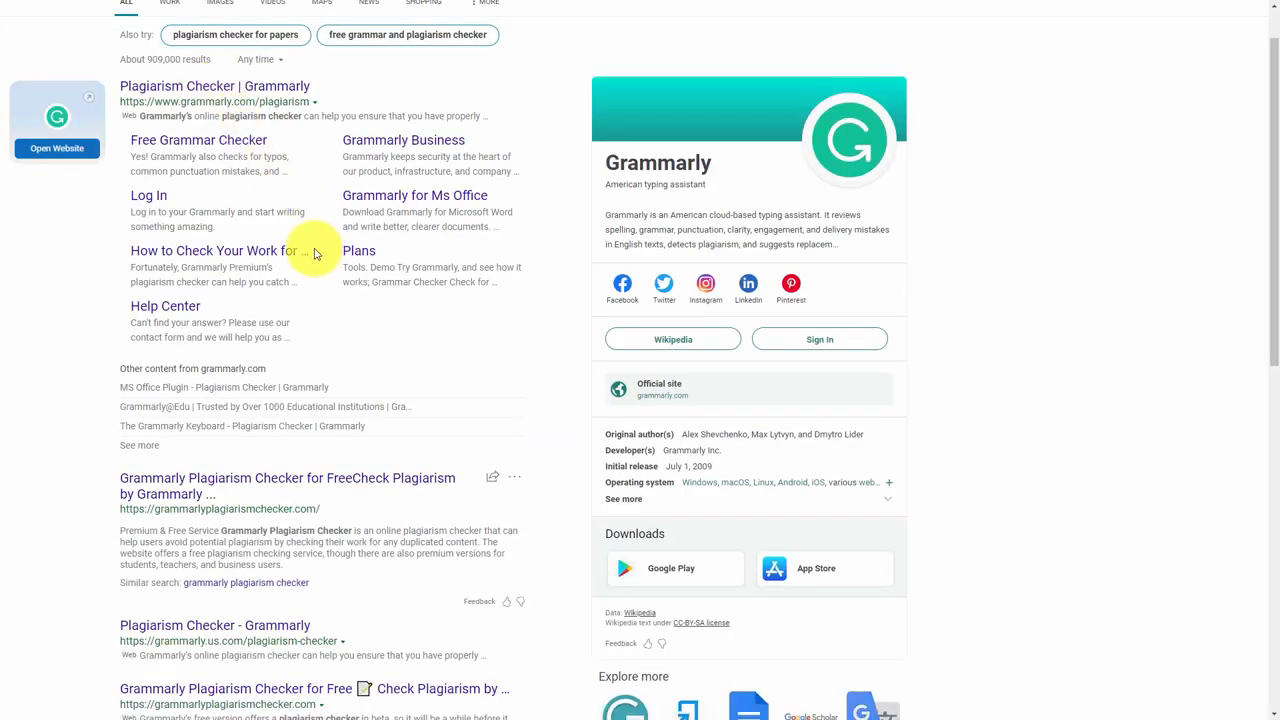
mouse_move(272, 200)
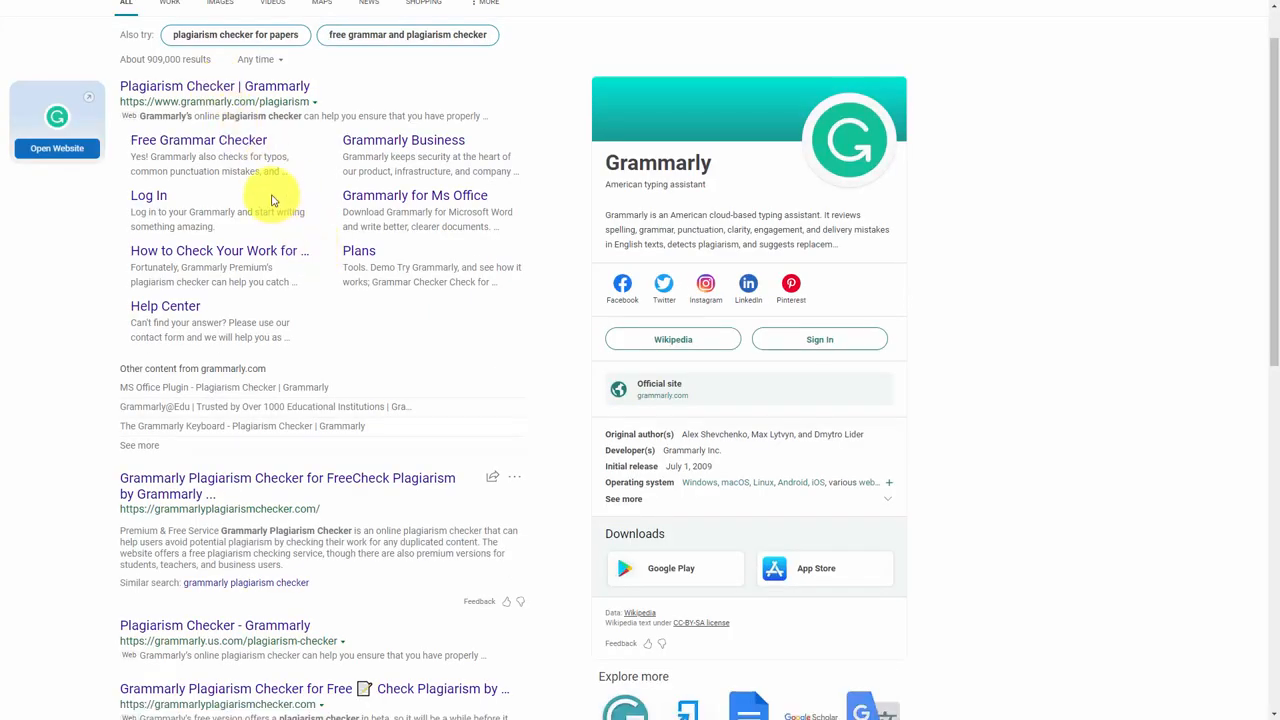
Open Grammarly's Plagiarism Checker from Bing and scan the pasted rewritten article
click(214, 86)
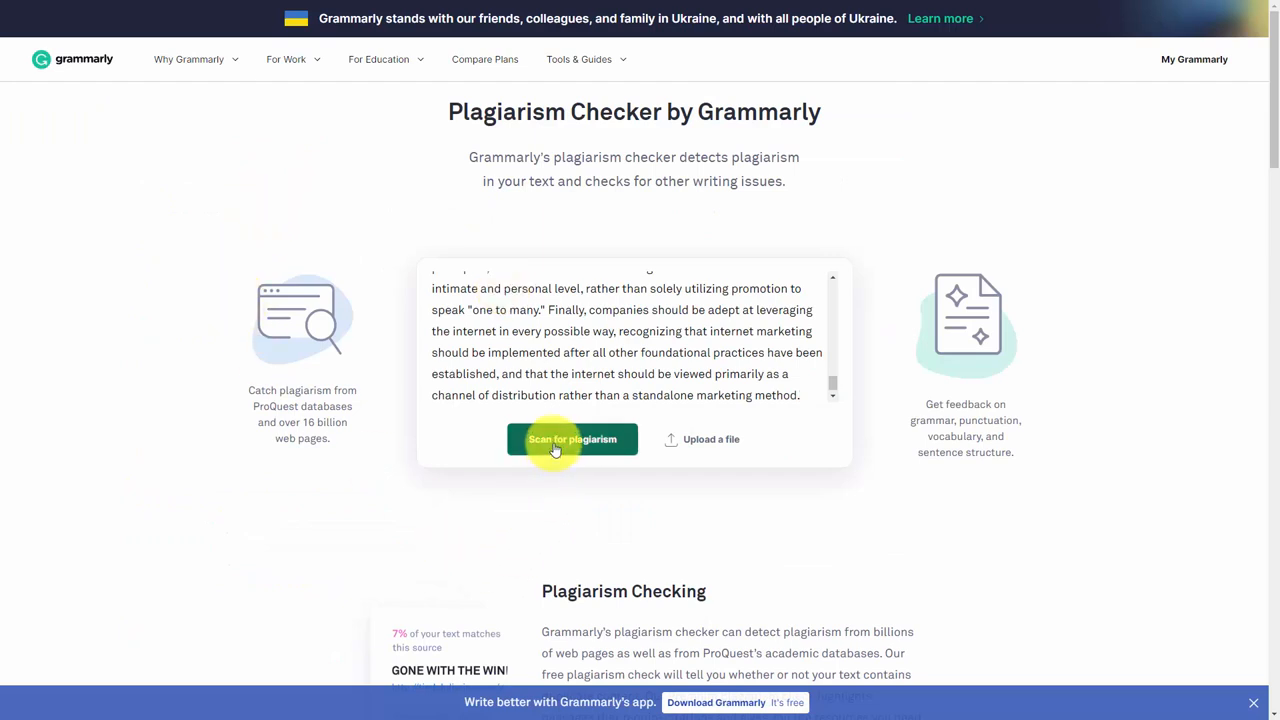
click(572, 439)
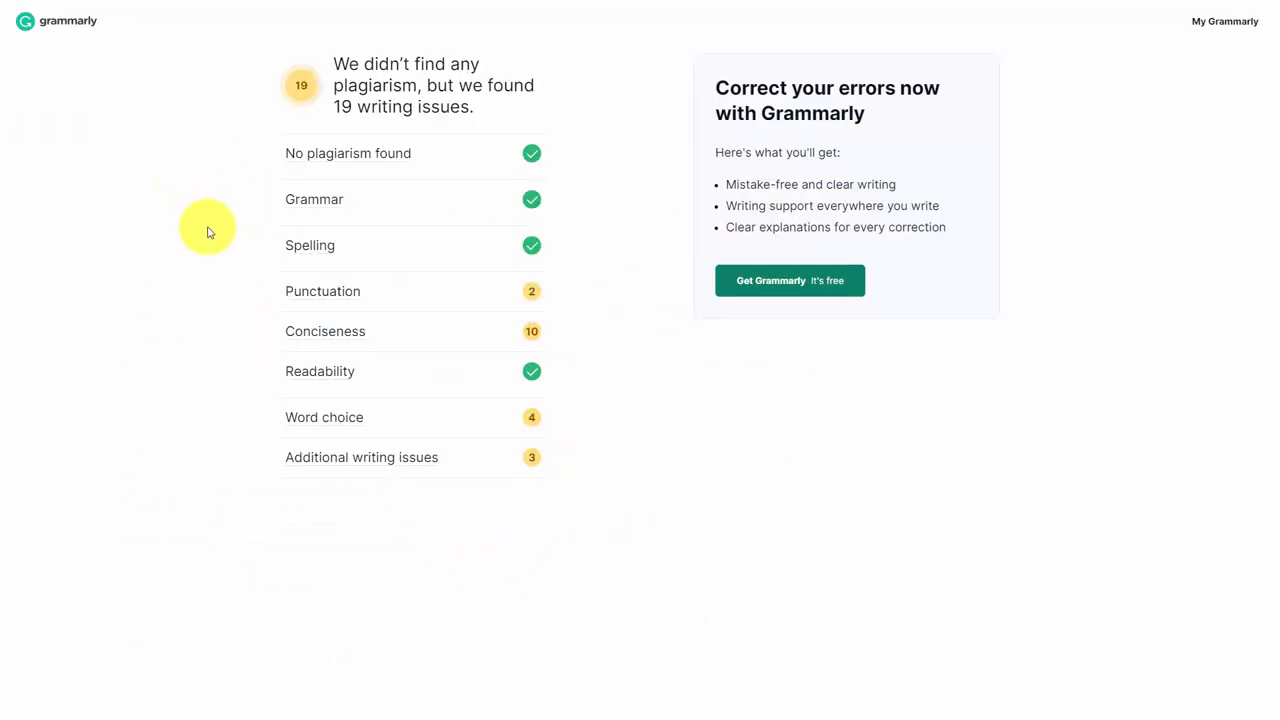
mouse_move(213, 243)
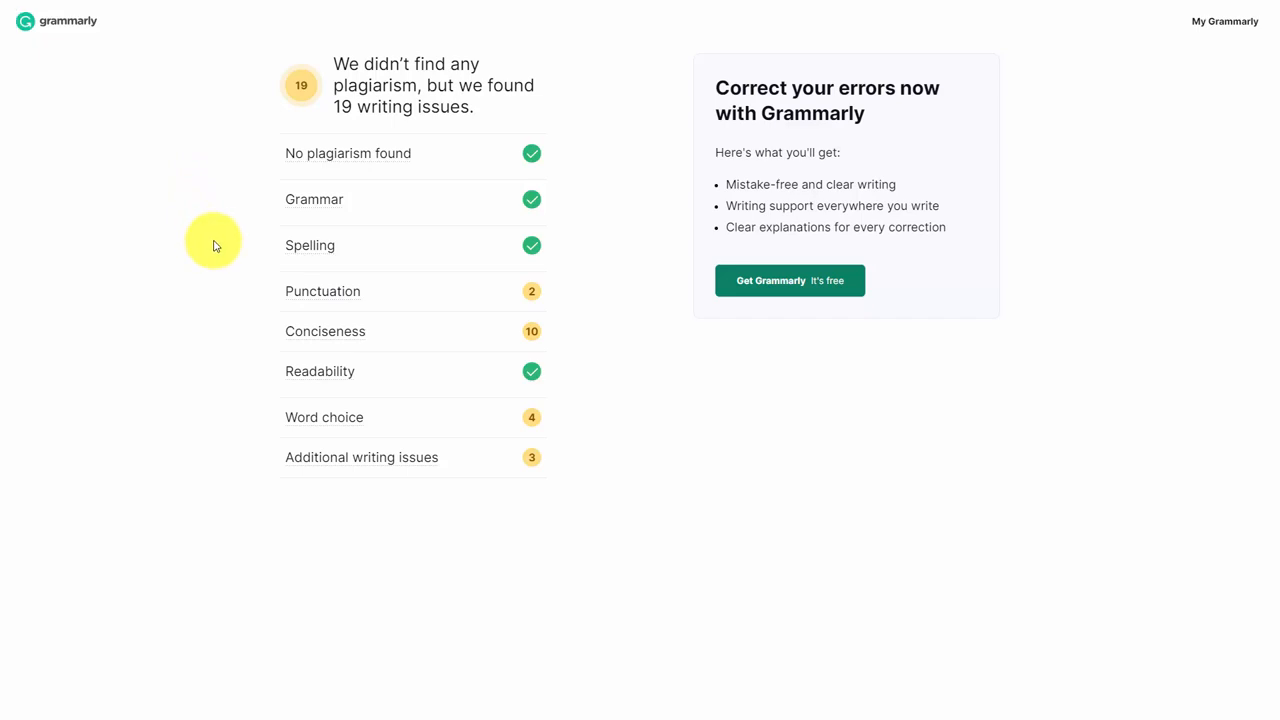
mouse_move(890, 182)
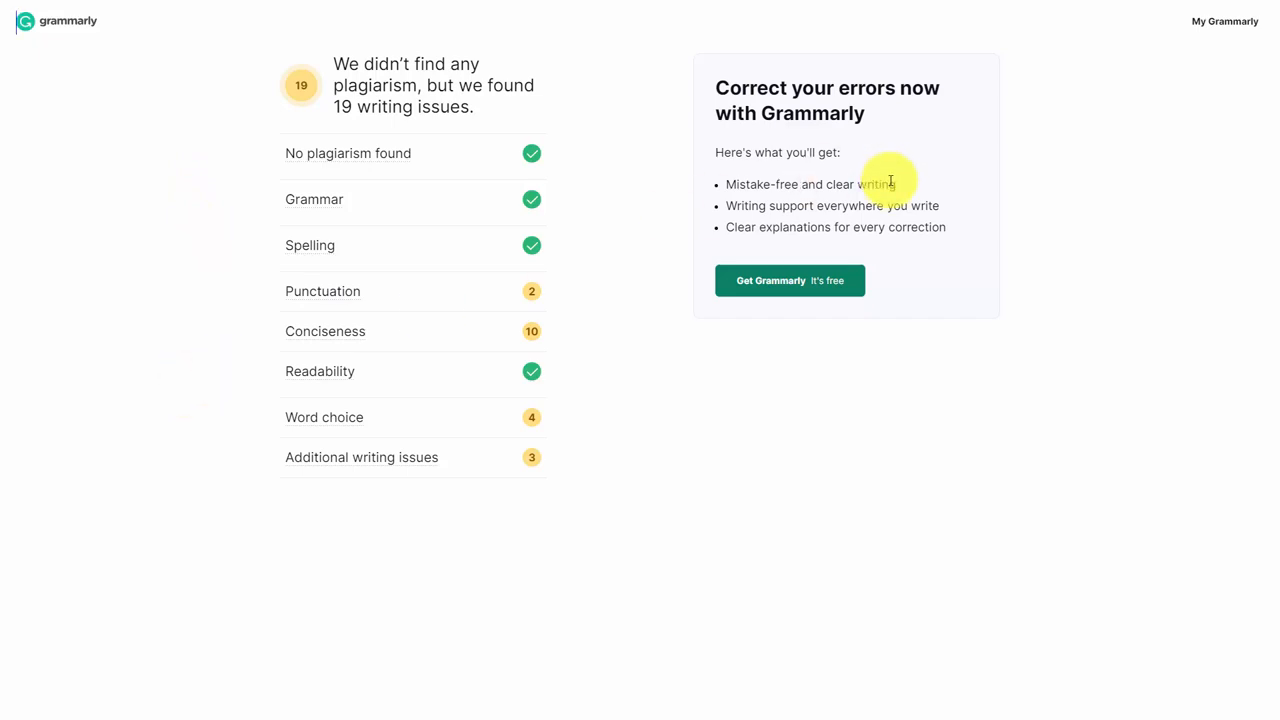
mouse_move(338, 500)
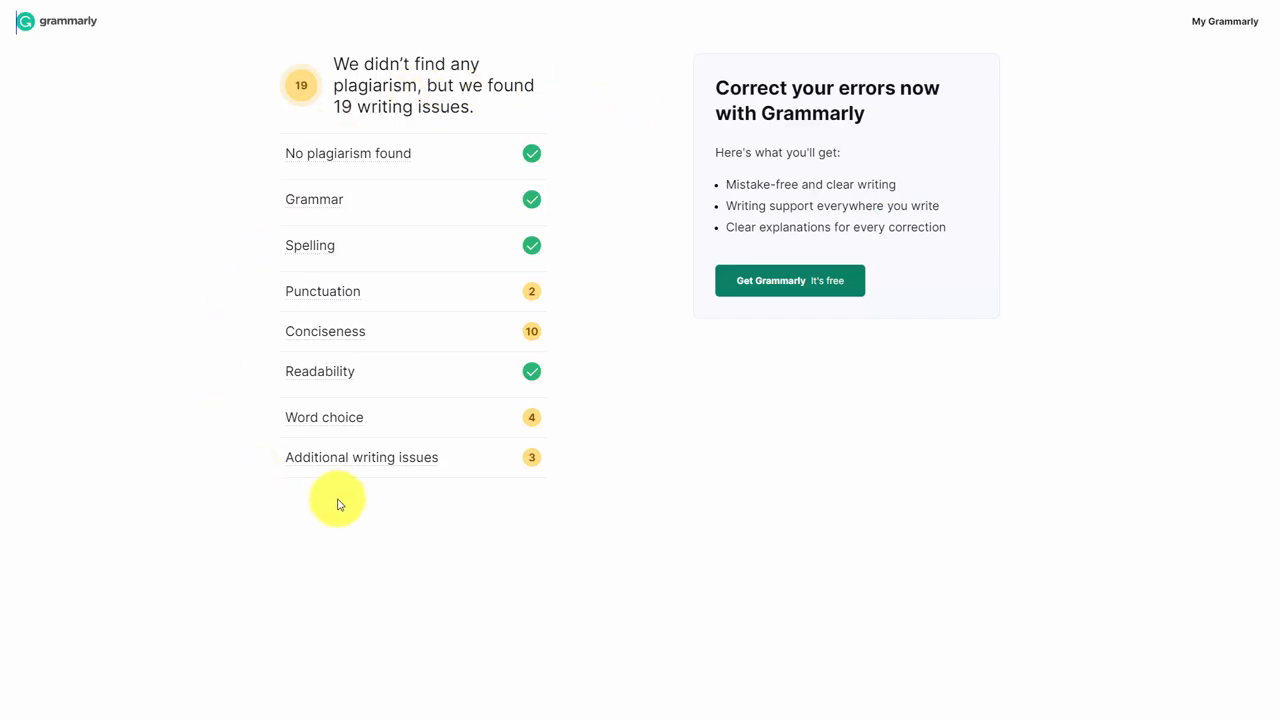
mouse_move(558, 470)
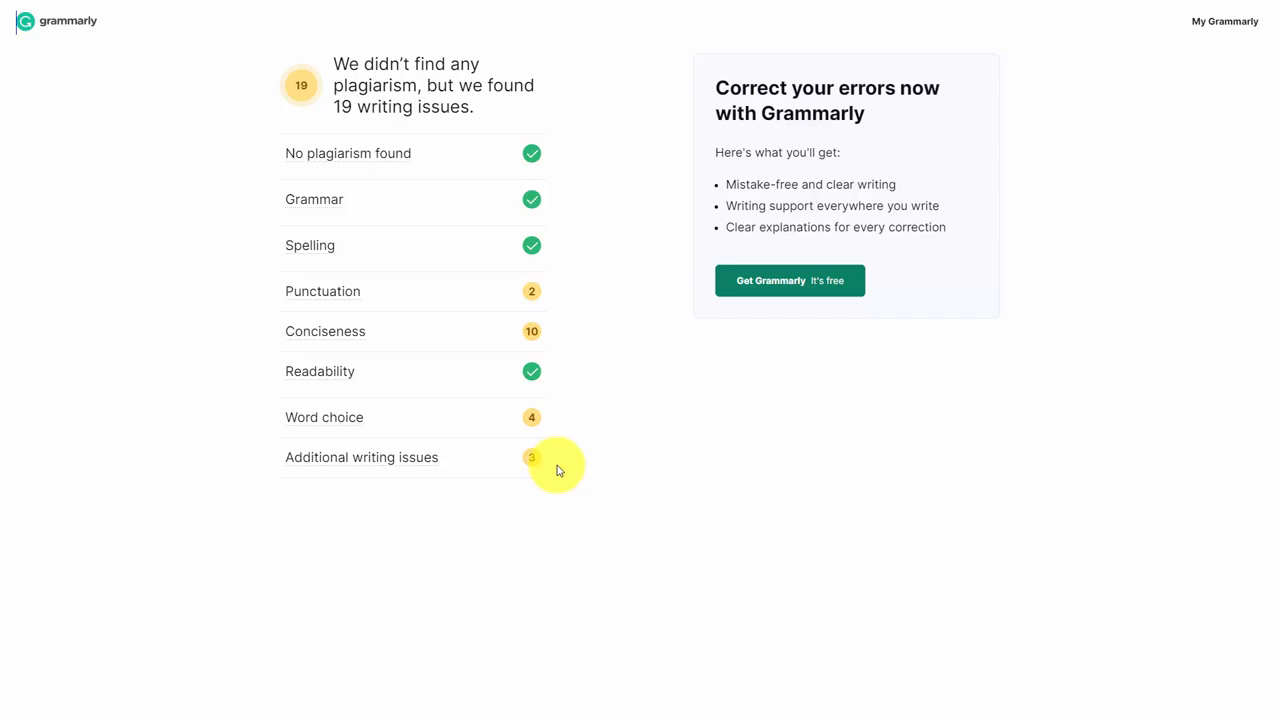
mouse_move(585, 457)
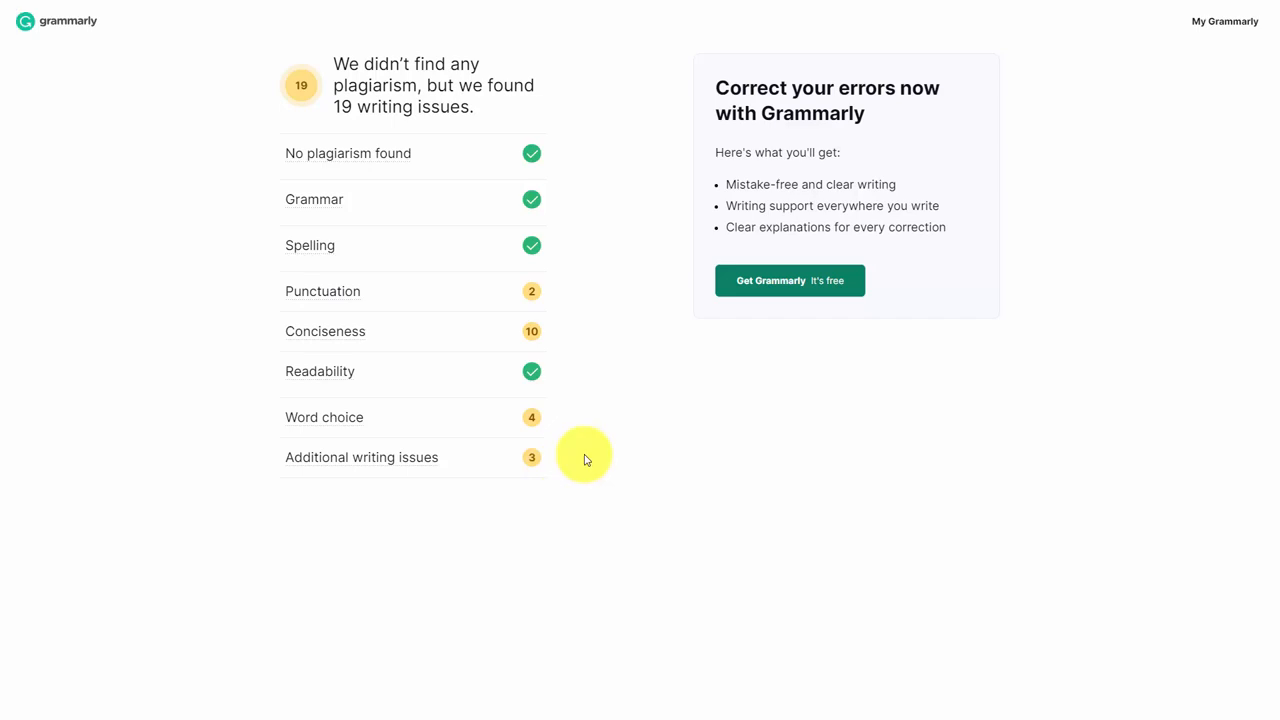